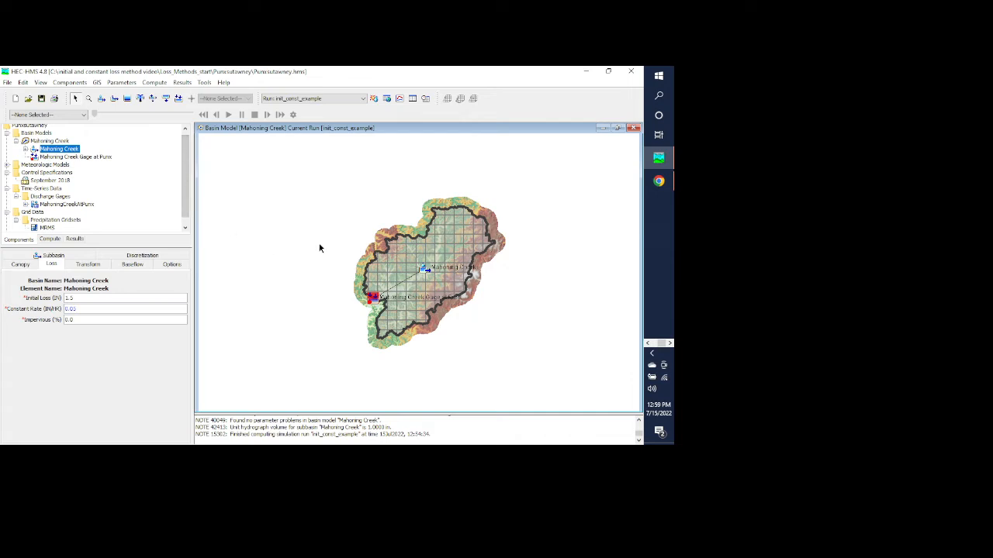
mouse_move(320, 250)
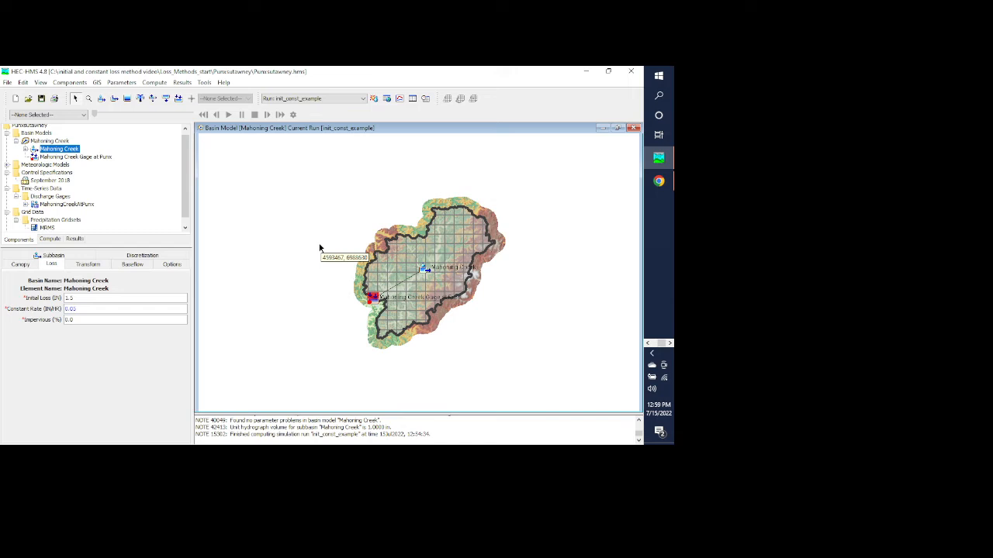
mouse_move(319, 248)
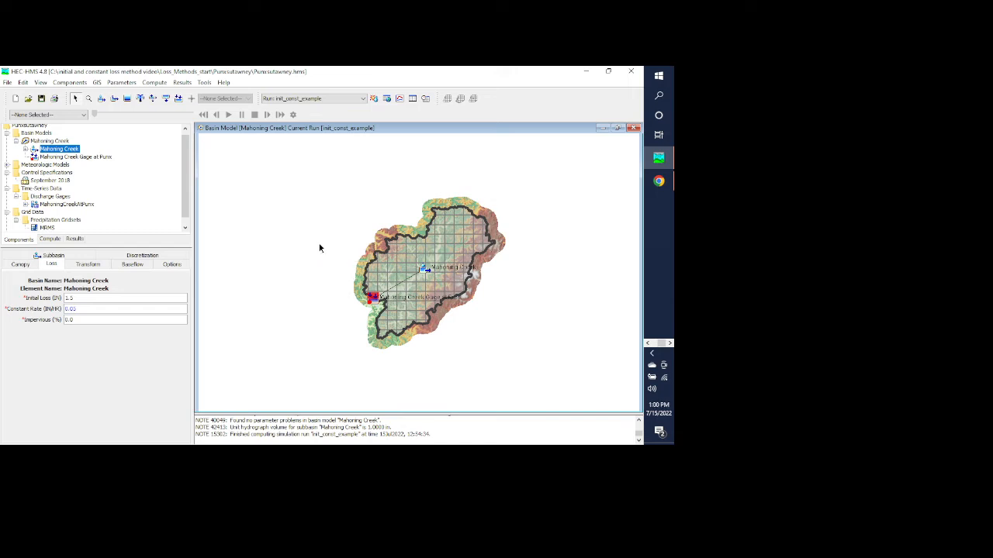
mouse_move(322, 236)
text(0.2)
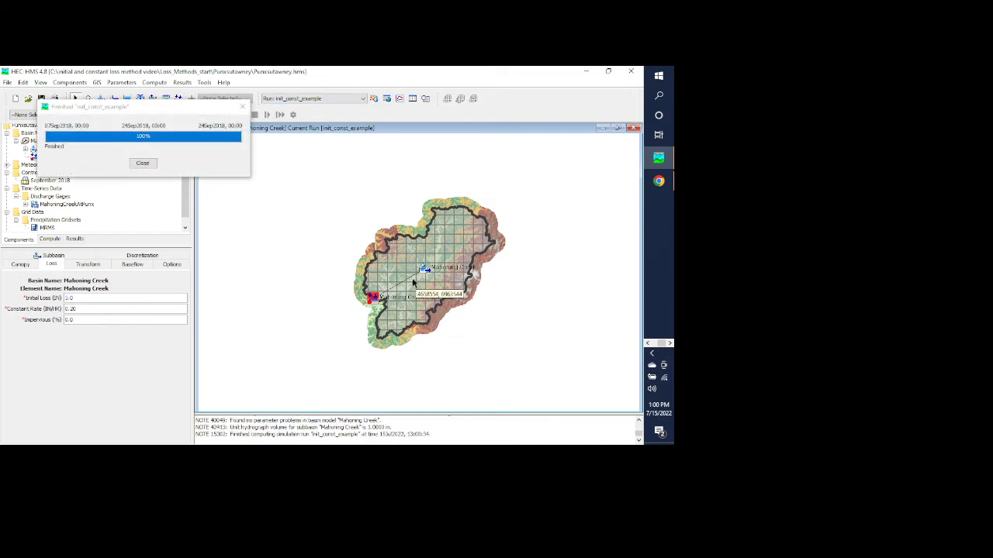
Step: Dismiss the compute dialog, then review and close Mahoning Creek's init_const_example results graph
click(142, 163)
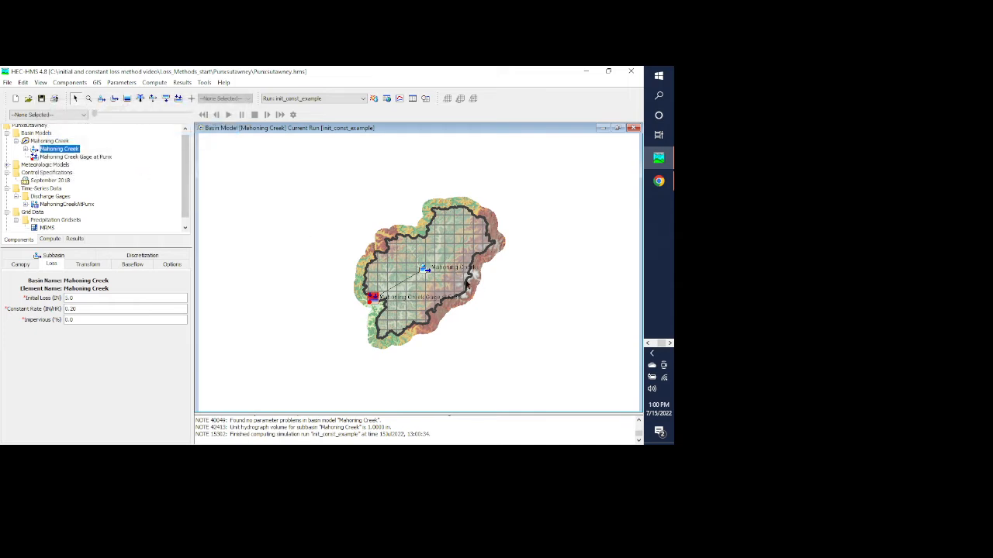
right_click(425, 269)
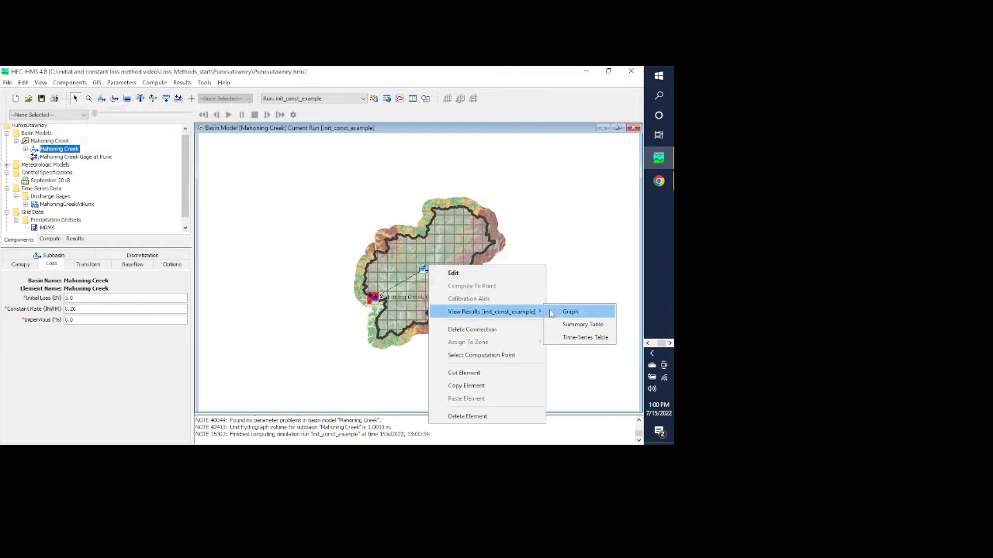
click(570, 311)
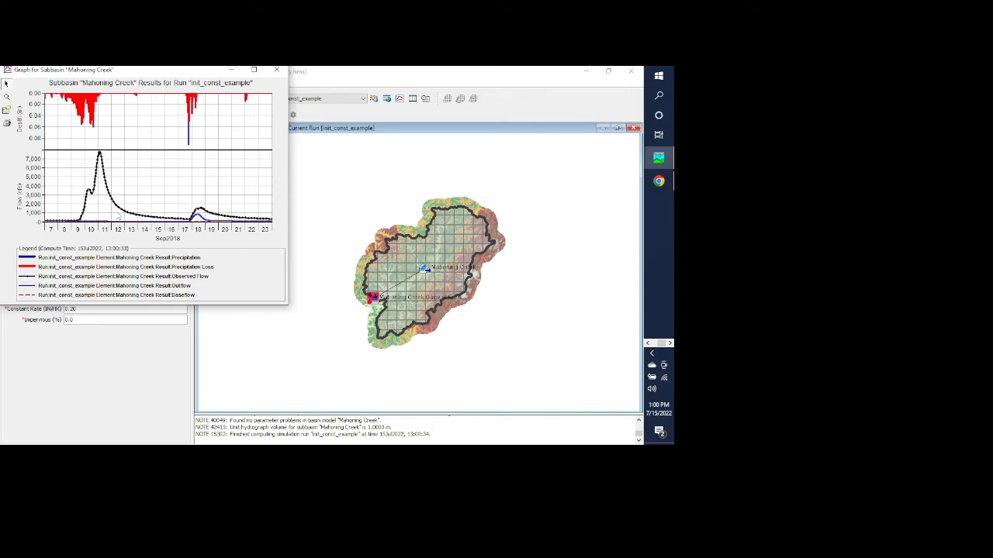
mouse_move(131, 225)
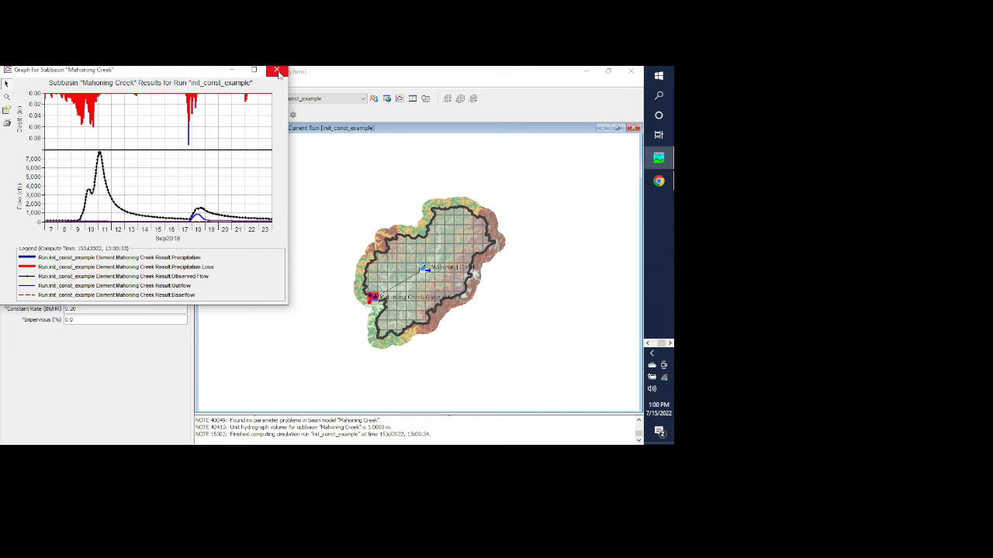
mouse_move(277, 70)
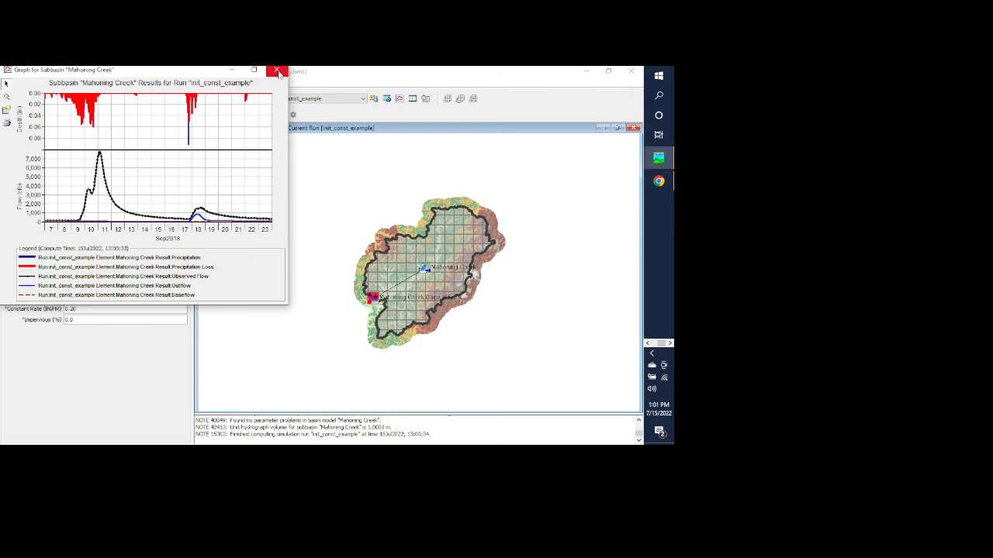
click(277, 70)
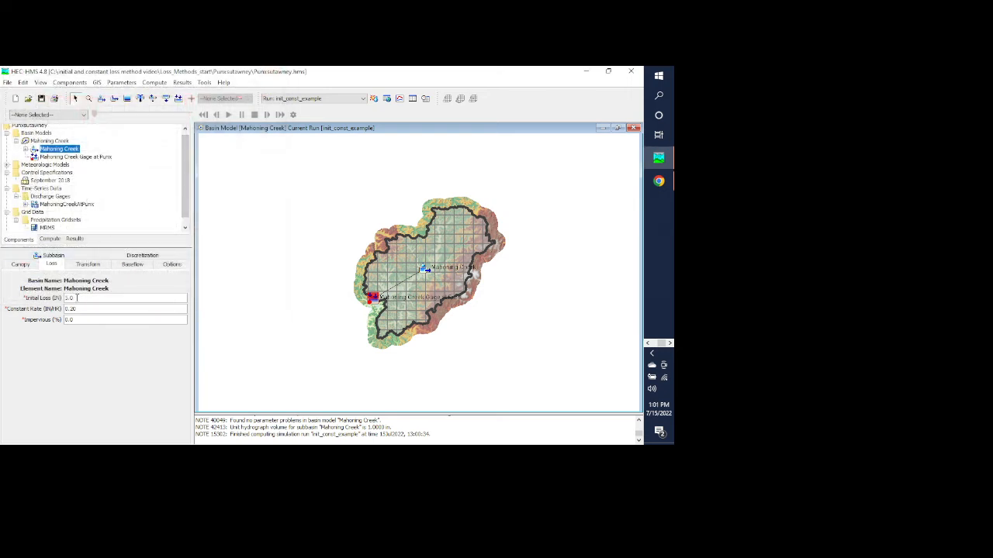
Step: Lower Mahoning Creek's initial loss to 1.0 and recompute init_const_example
text(1.0)
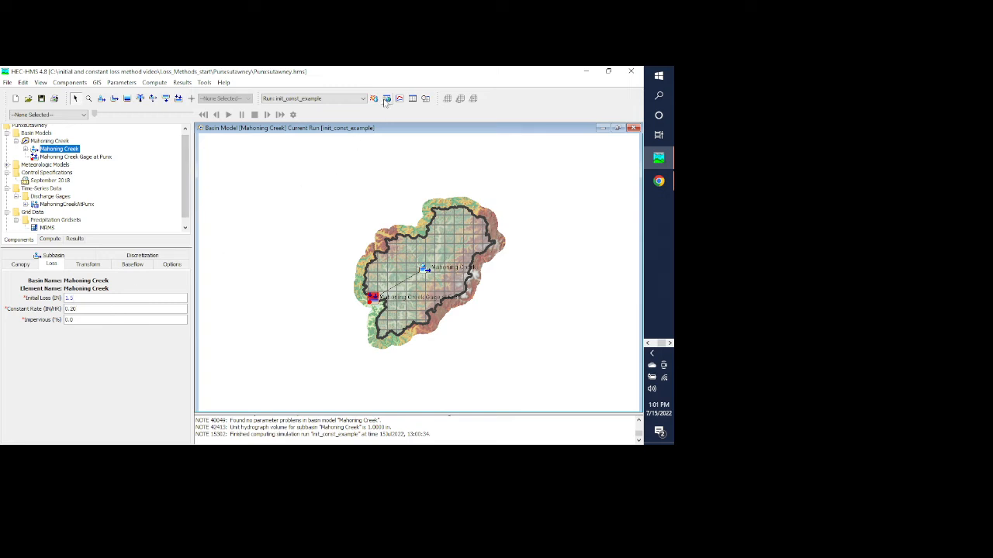
click(374, 98)
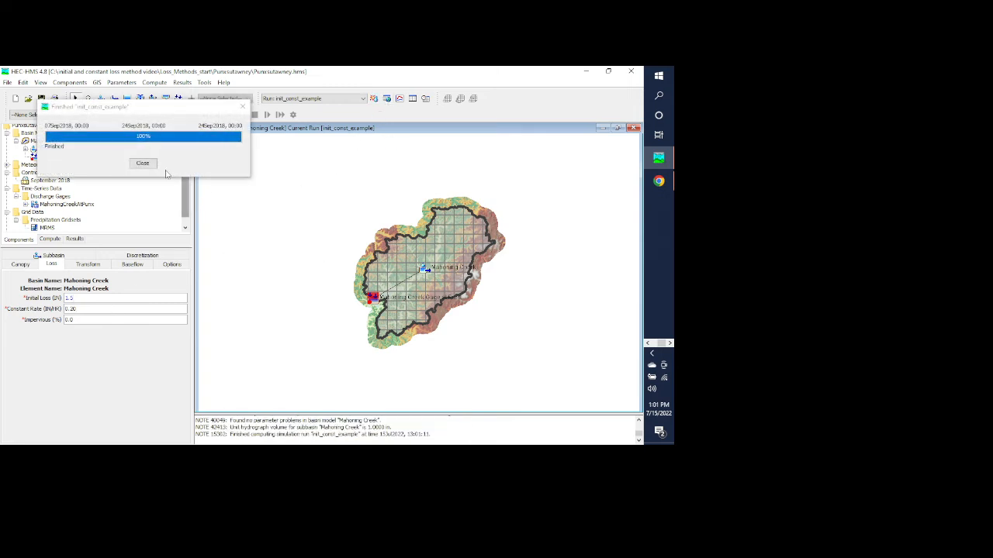
right_click(424, 266)
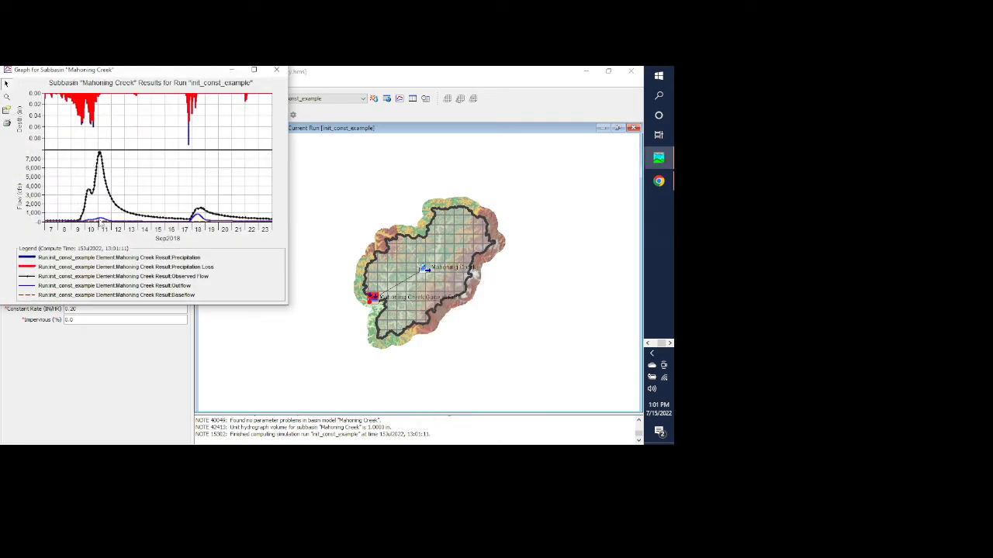
mouse_move(103, 224)
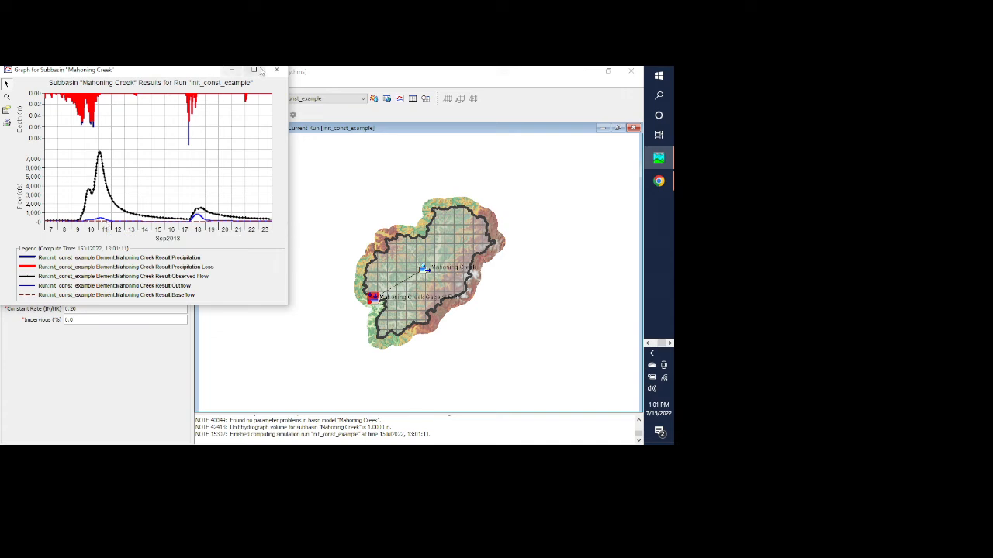
Step: Set Mahoning Creek's constant loss rate to 0.05 and view its recomputed results
click(276, 70)
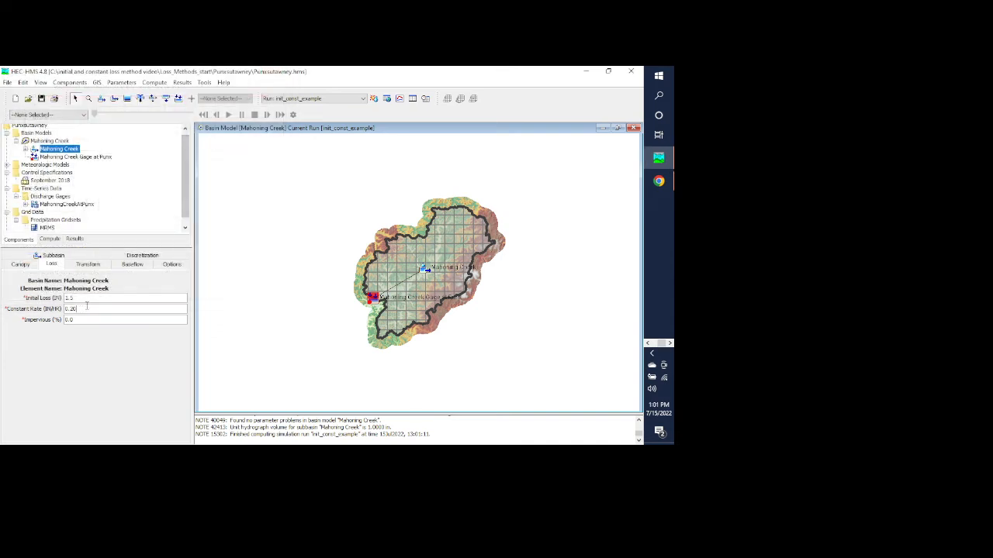
text(0.00)
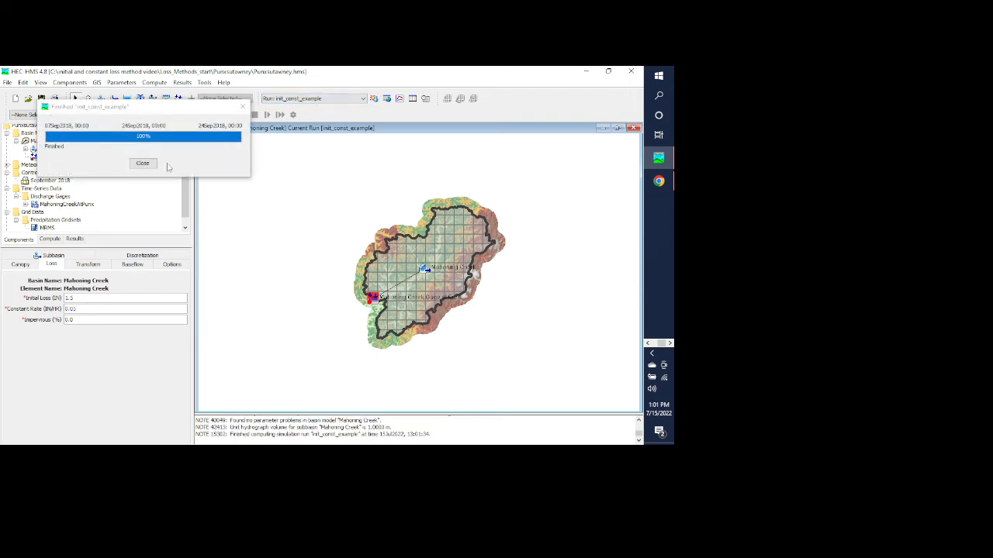
right_click(423, 270)
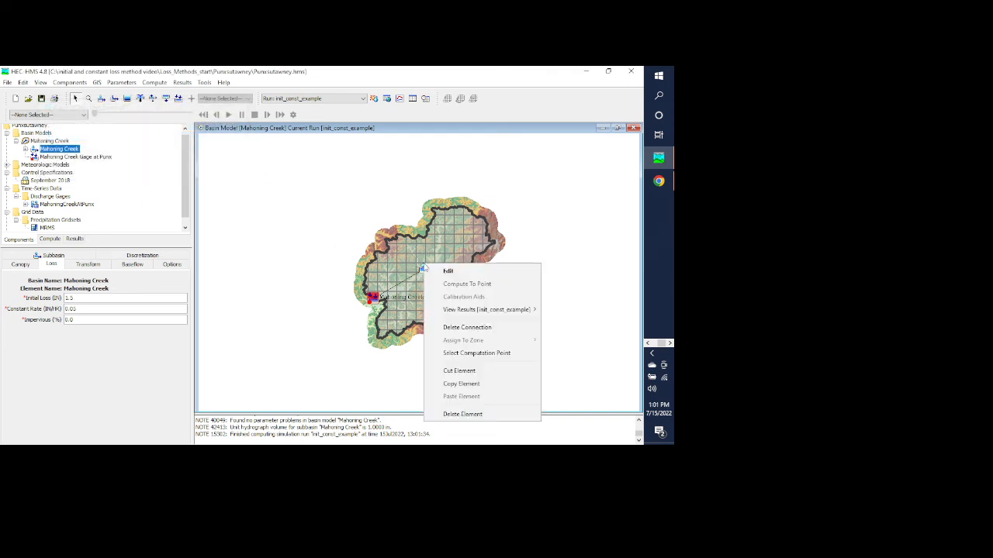
click(487, 310)
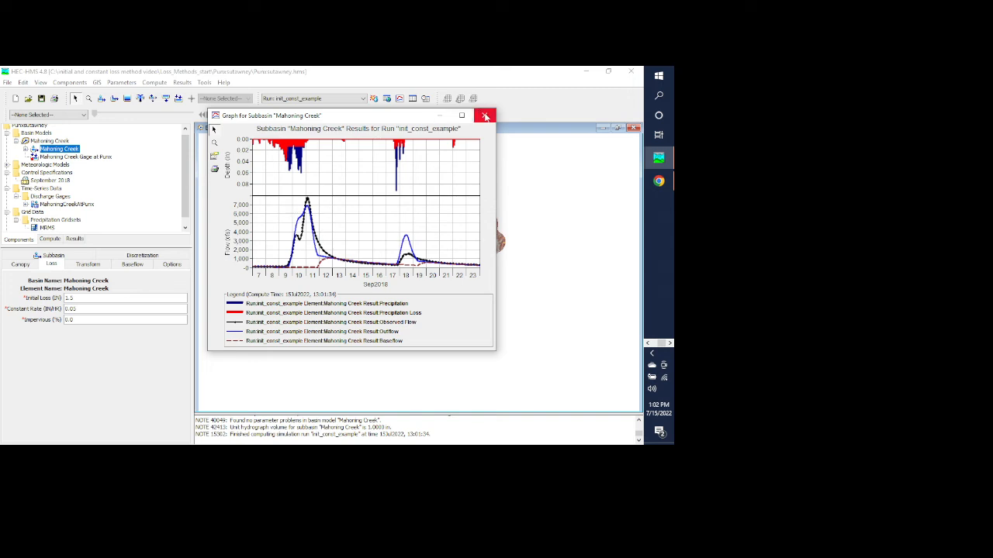
mouse_move(485, 116)
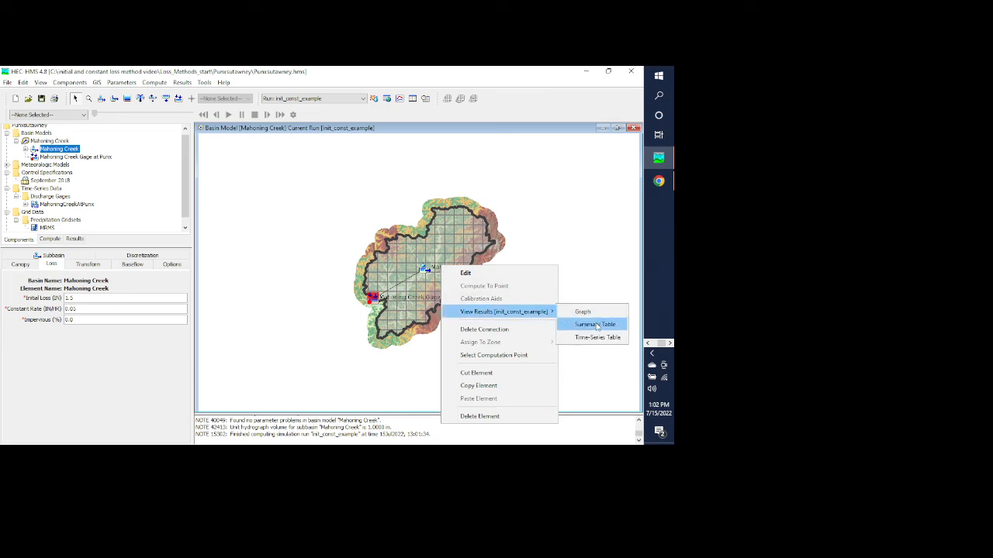
click(594, 324)
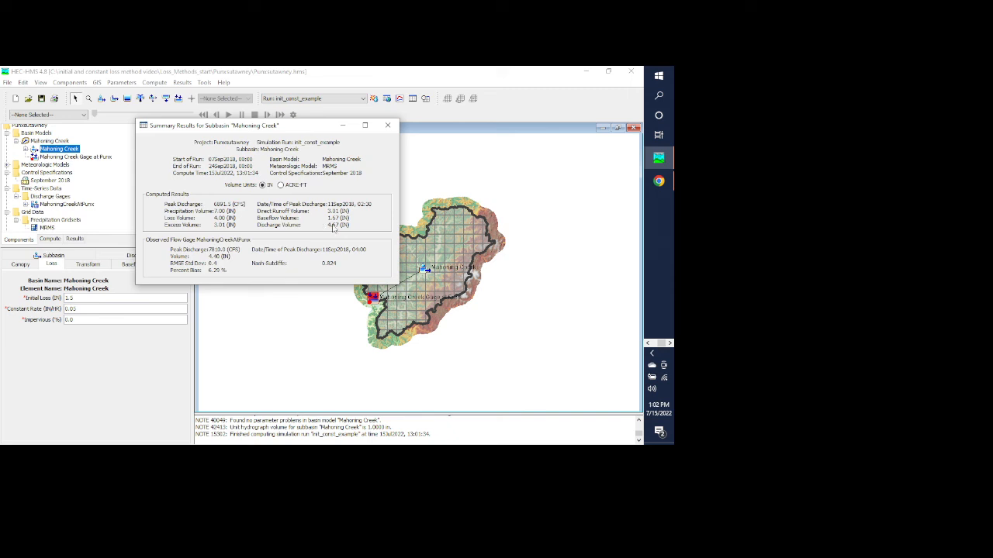
mouse_move(330, 229)
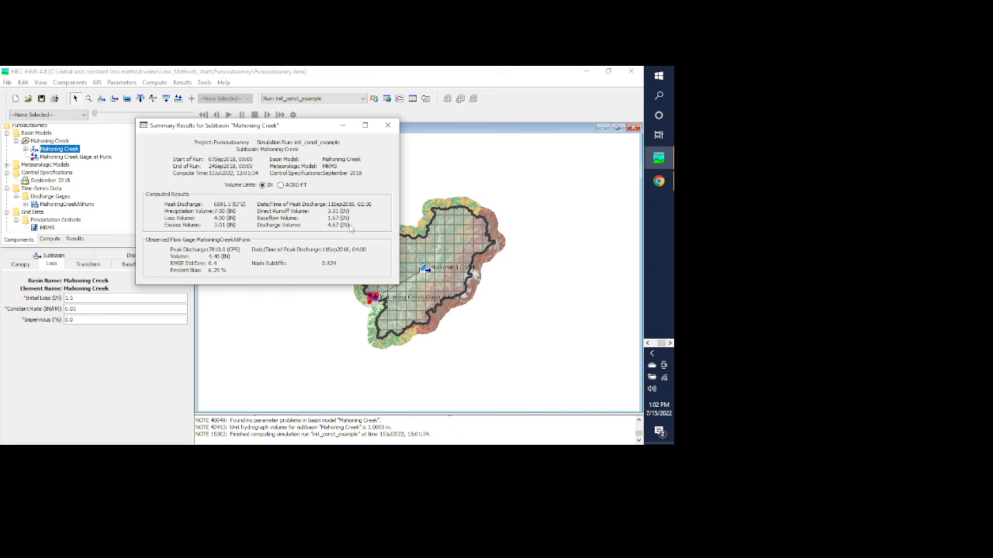
mouse_move(225, 266)
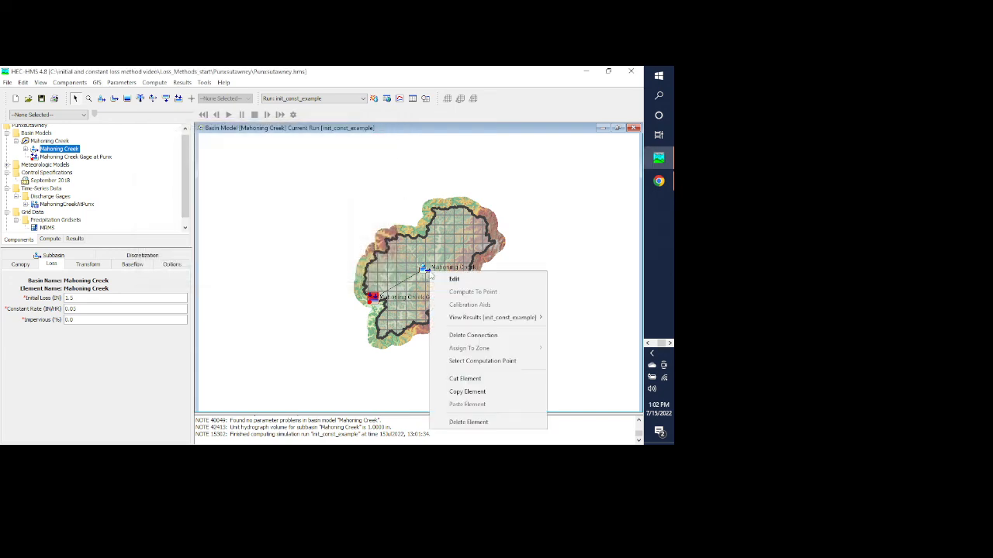
mouse_move(493, 317)
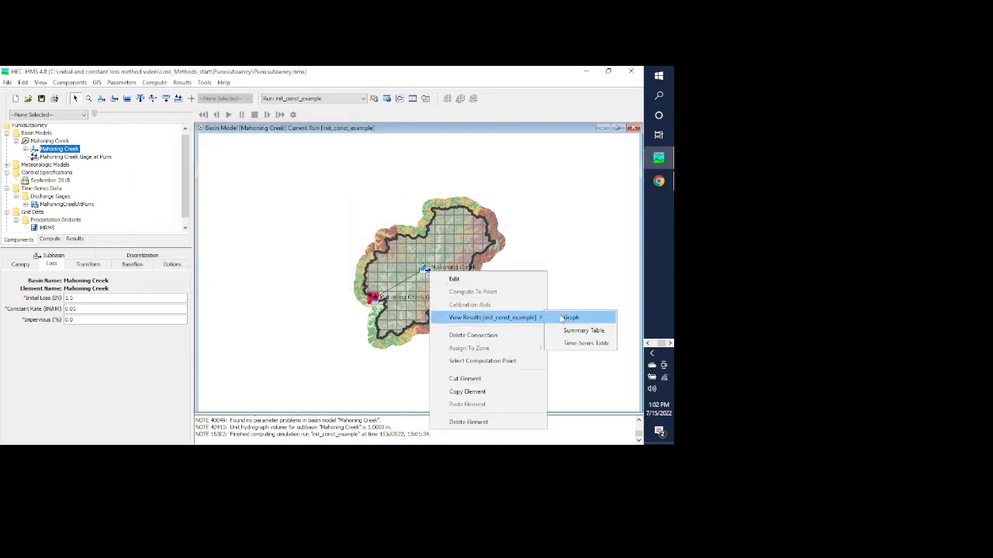
Step: Open Mahoning Creek's computed versus observed flow graph for September 2018
click(571, 318)
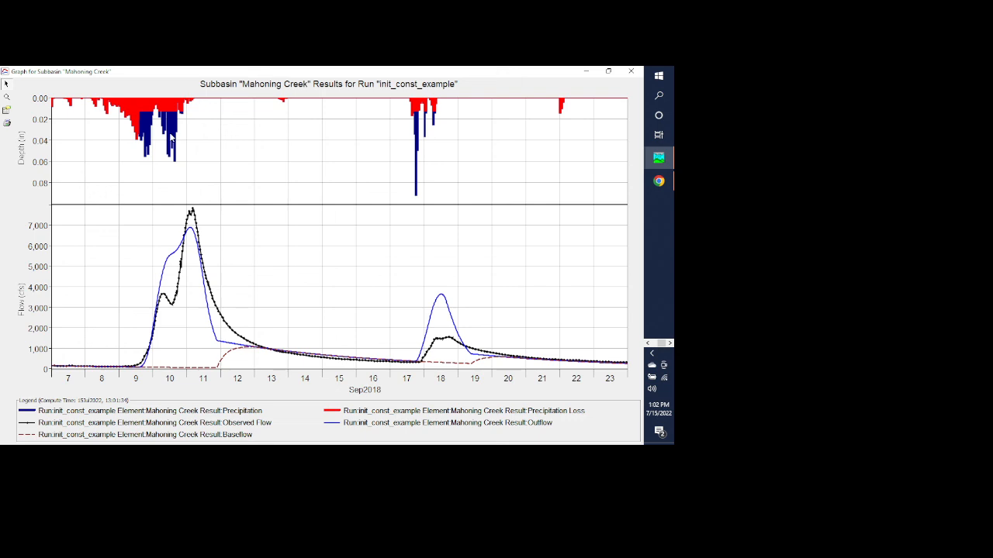
mouse_move(456, 127)
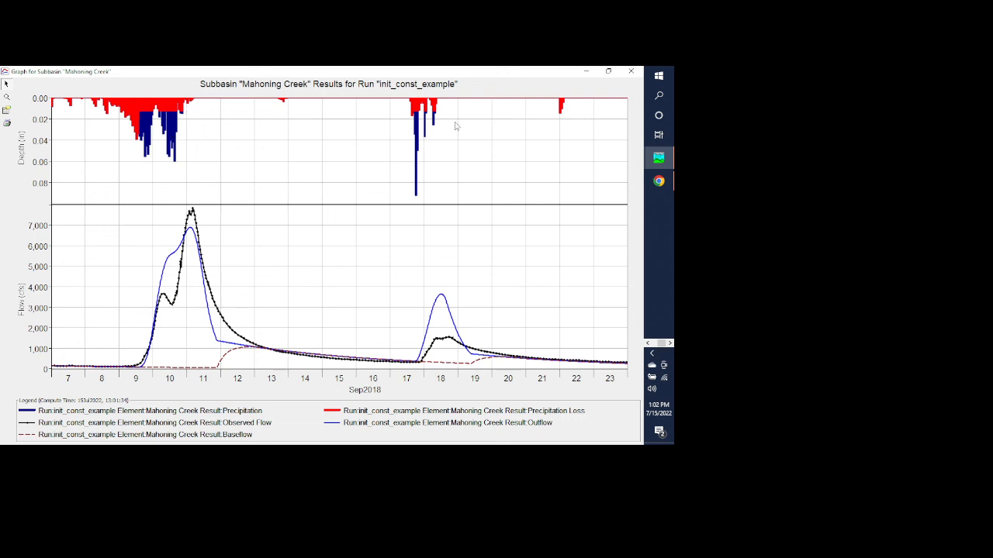
mouse_move(428, 114)
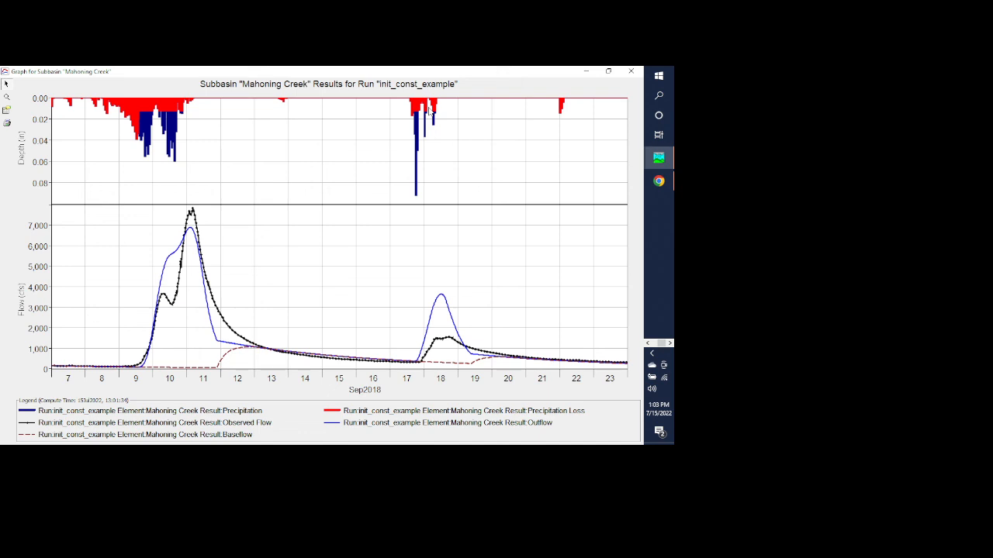
mouse_move(219, 262)
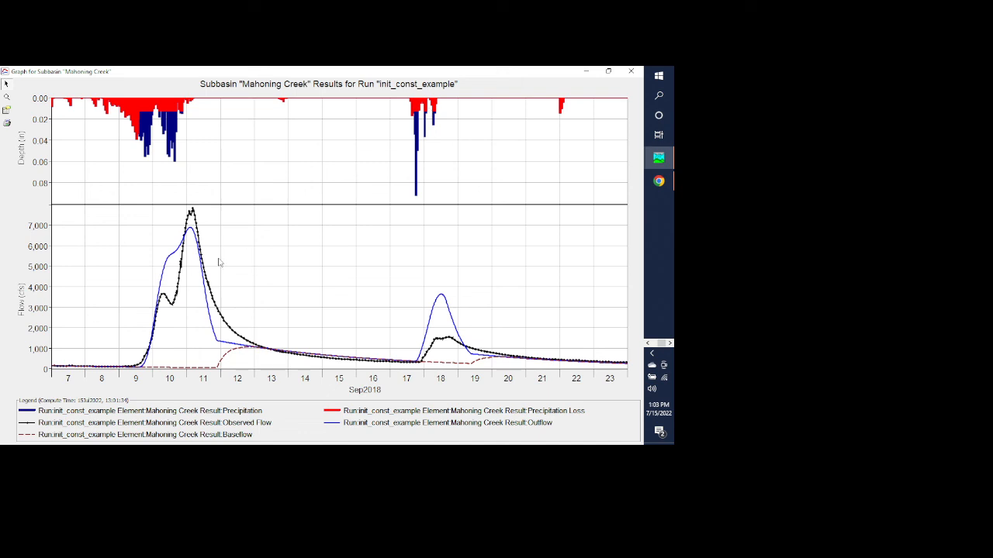
mouse_move(170, 247)
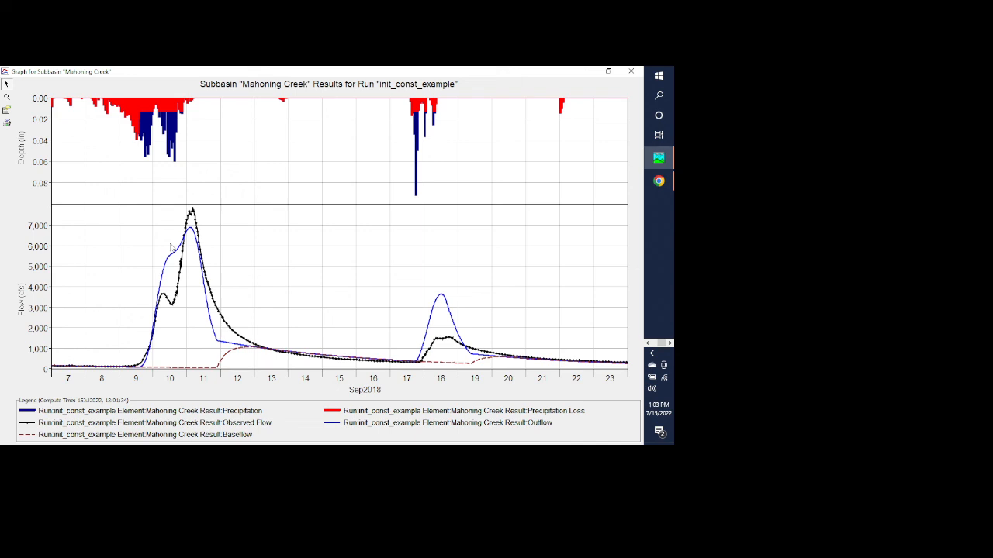